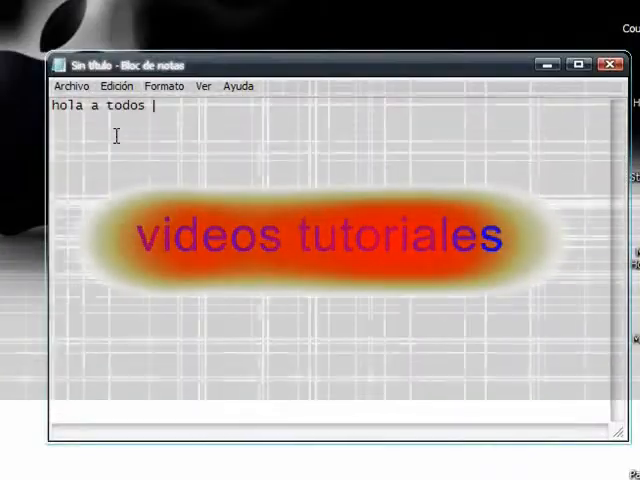
# Type the greeting and note that this tutorial teaches using SwF Text, starting by unzipping it
pyautogui.write('soy privndrog')
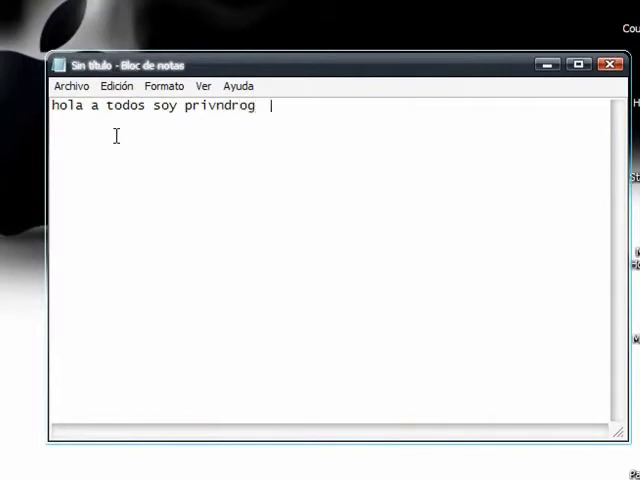
pyautogui.write('este tutorial')
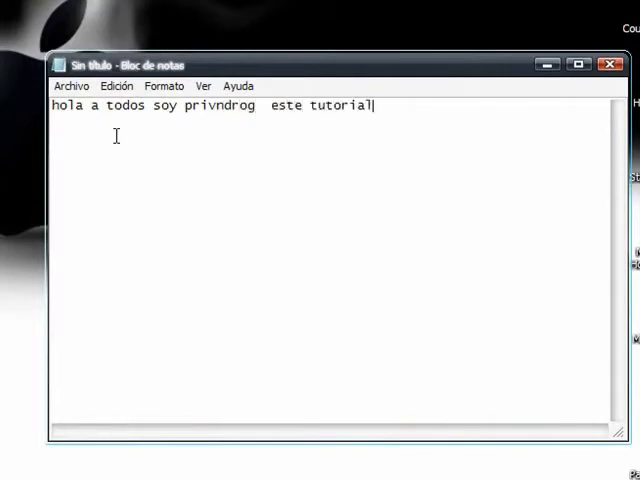
pyautogui.write('es para')
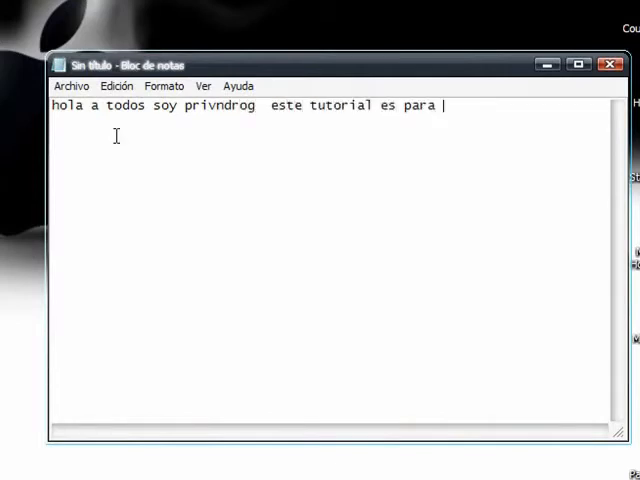
pyautogui.write('k aprendan a')
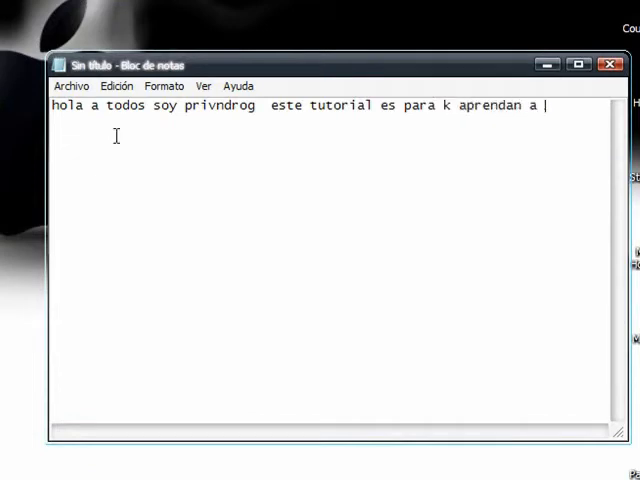
pyautogui.write('usar el SwF Text')
pyautogui.click(330, 130)
pyautogui.write('y co0mo insta')
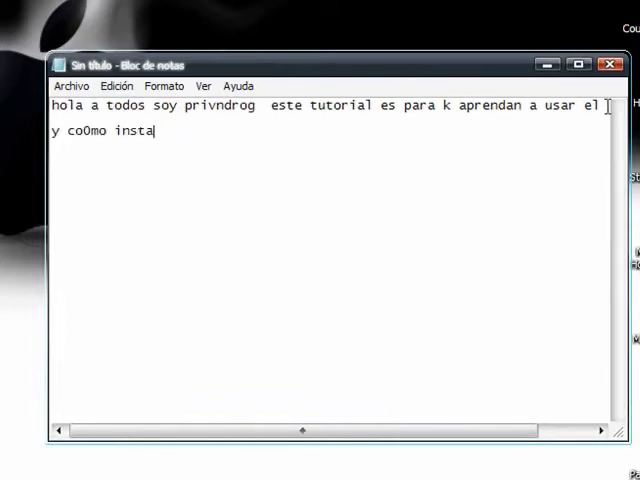
pyautogui.write('rlo')
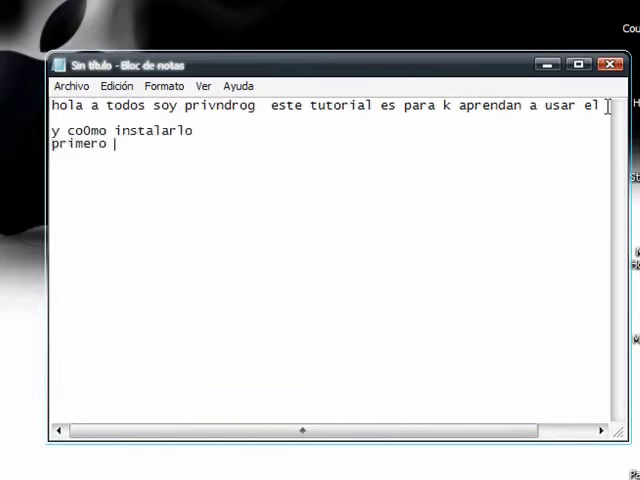
pyautogui.write('lo descomprimino')
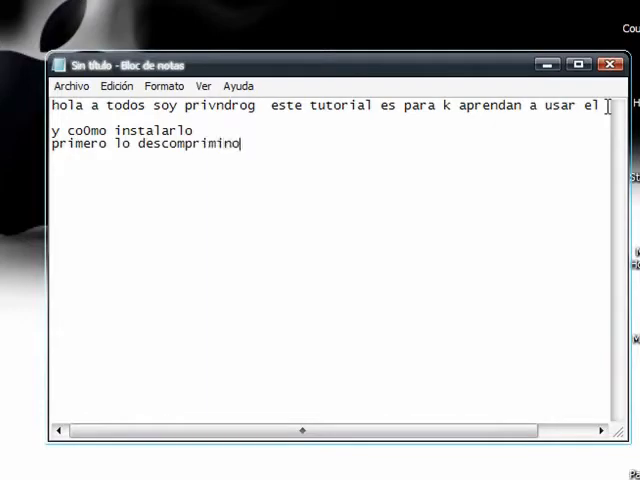
pyautogui.write('s')
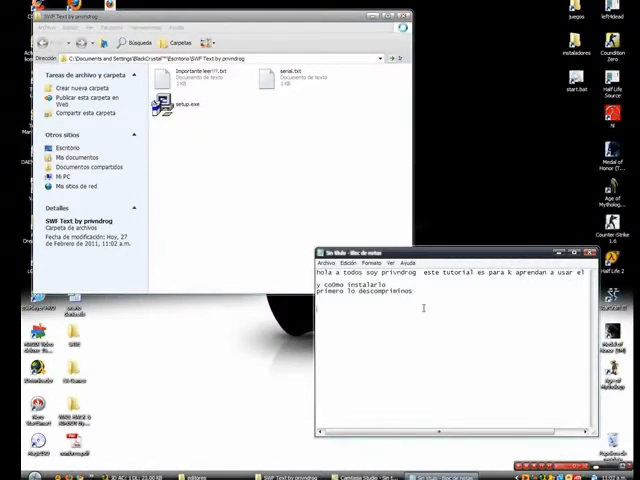
# Add a note line saying the setup file is run next
pyautogui.write('y ejecutamos')
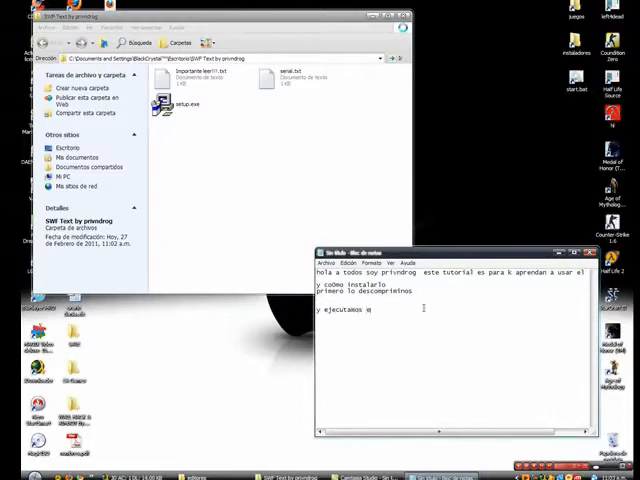
pyautogui.write('el archiv')
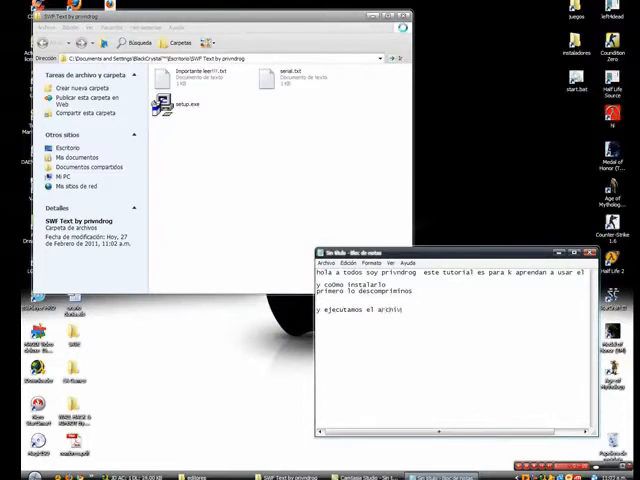
pyautogui.write('se')
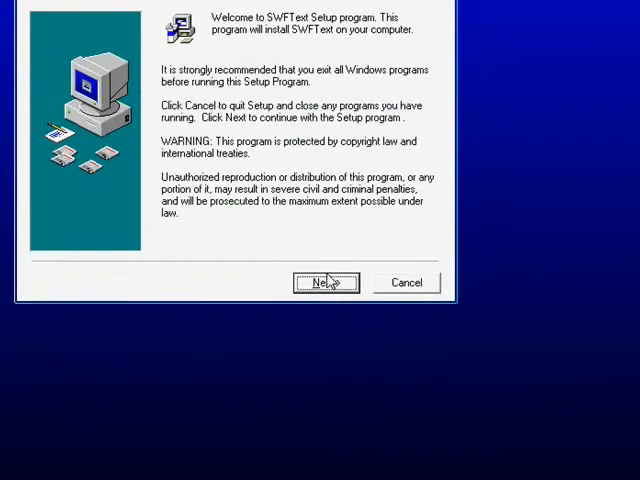
# Continue past the SWFText Setup welcome screen with Next
pyautogui.click(324, 282)
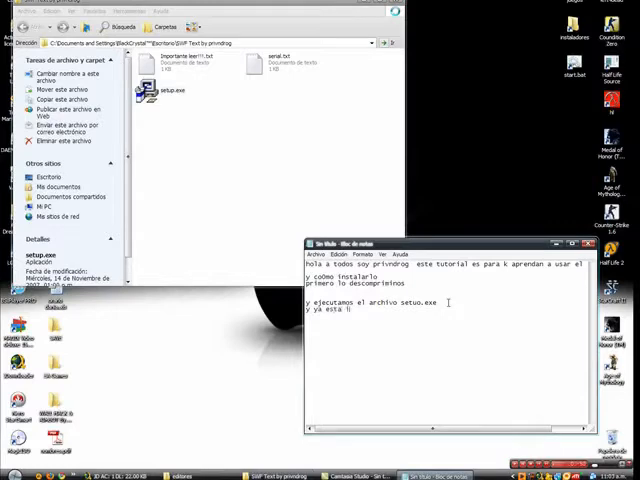
# Add the note line 'ya esta instalado ahora' confirming installation is done
pyautogui.write('instal')
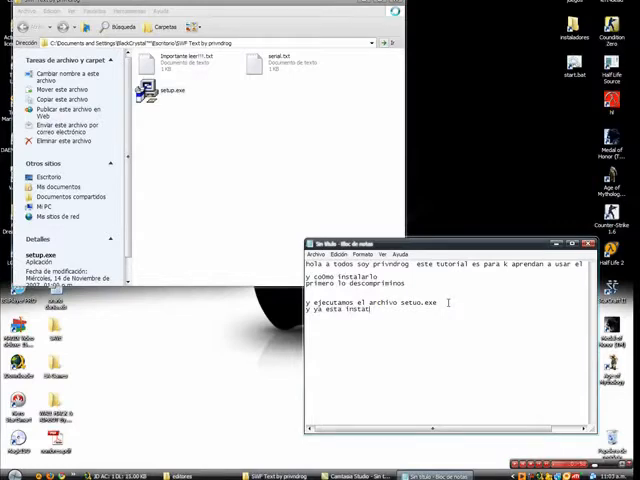
pyautogui.write('ado')
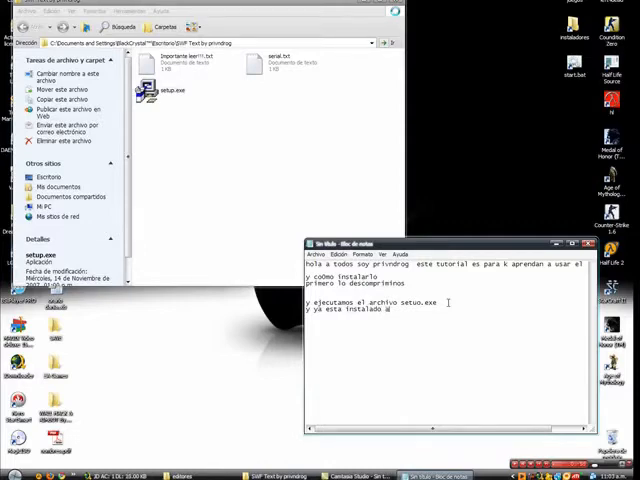
pyautogui.write('ahora hay k')
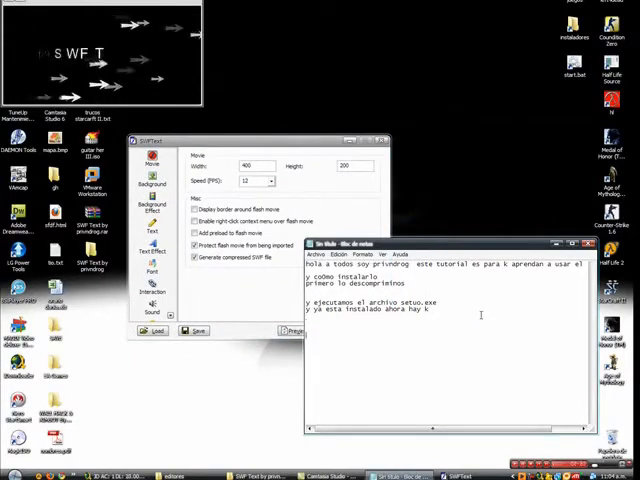
# Start the how-to-use section of the notes introducing what the first screen shows
pyautogui.write('la primera ves')
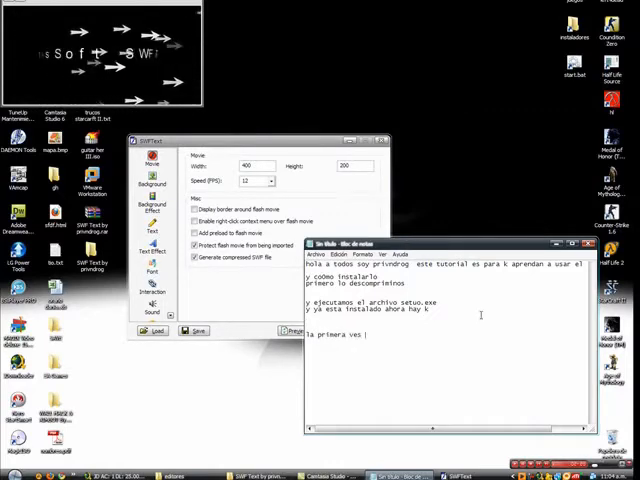
pyautogui.write('le van a pedir una serial')
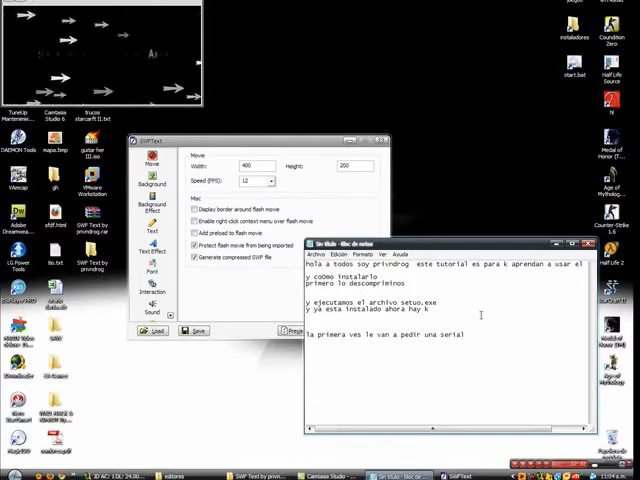
pyautogui.write('k lo end')
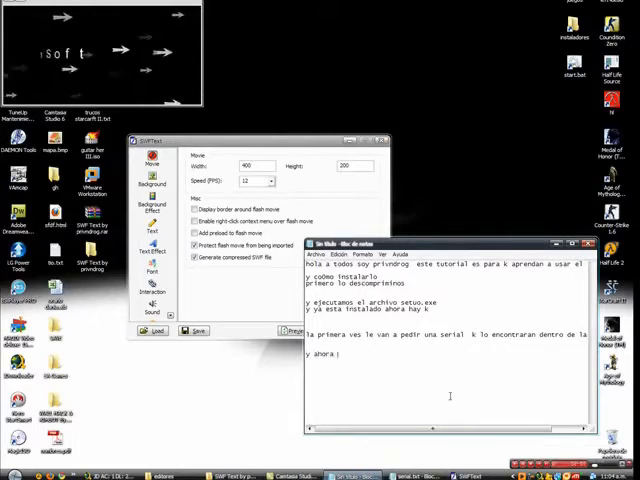
pyautogui.write('komo usarlo')
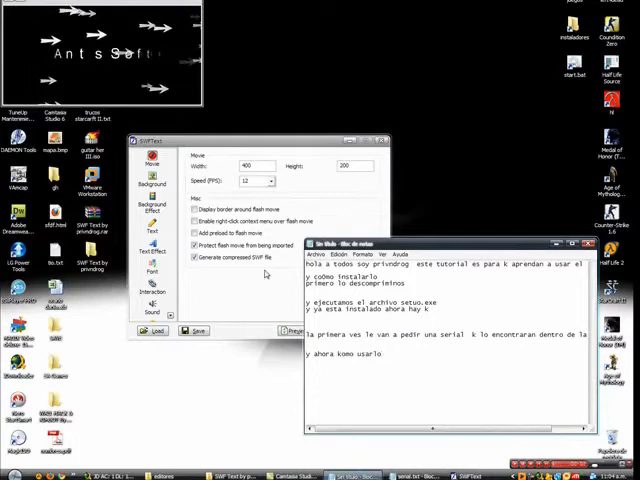
pyautogui.doubleClick(364, 354)
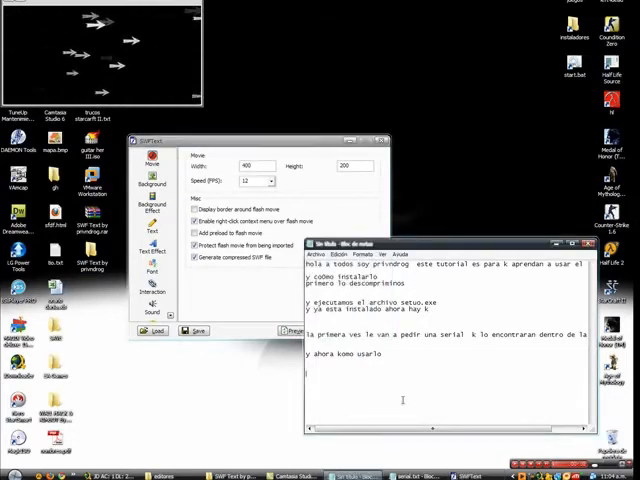
# Note that the Movie option sets the animation's size and start a line about the background
pyautogui.write('en la')
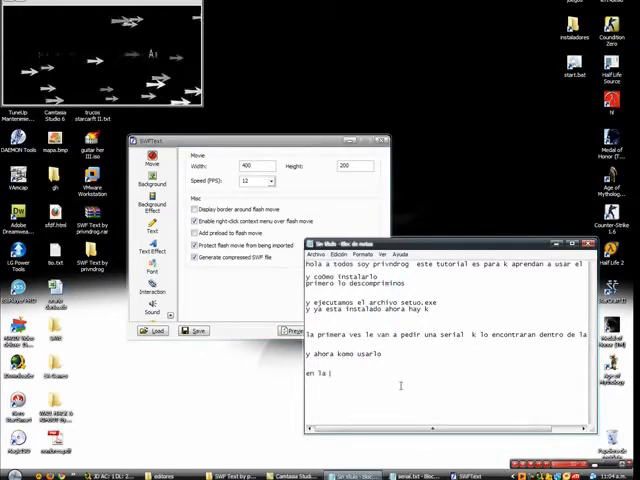
pyautogui.write('opcion movi')
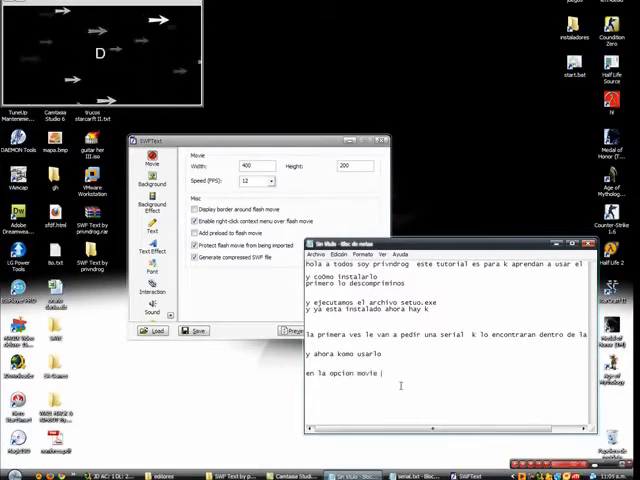
pyautogui.write('espar')
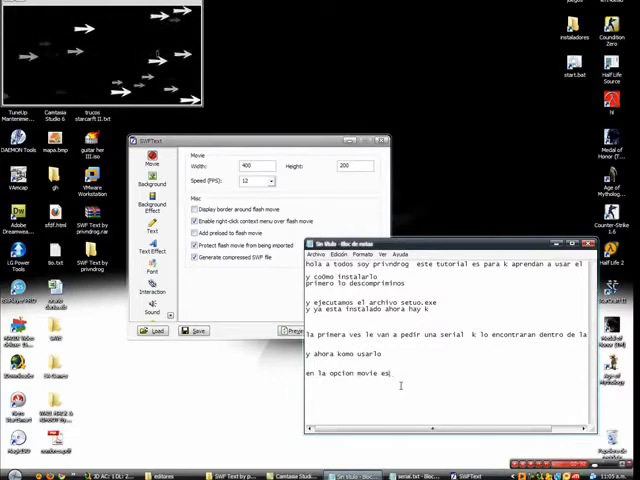
pyautogui.write('para la descripcion de la animacio:')
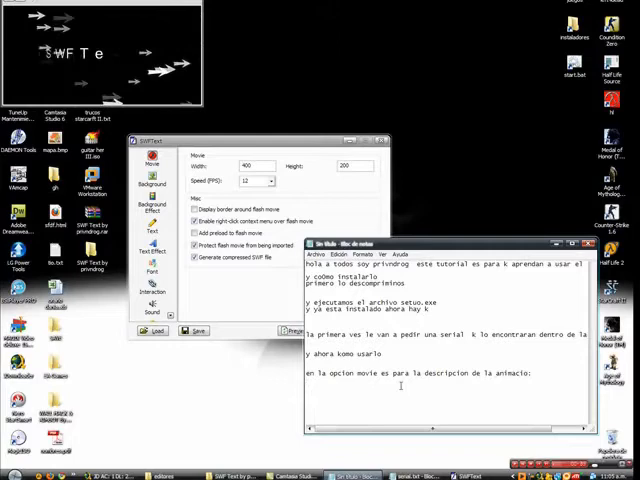
pyautogui.write('tamaño ejecto')
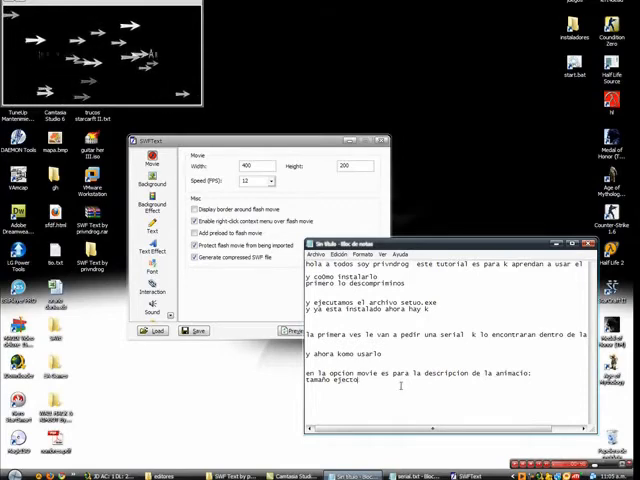
pyautogui.write('de entorno,etc')
pyautogui.write('en backgrond es')
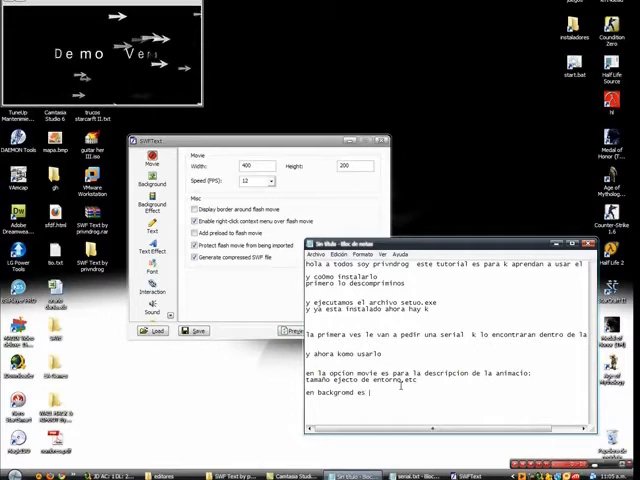
pyautogui.write('para poner el fondo de imagen o color')
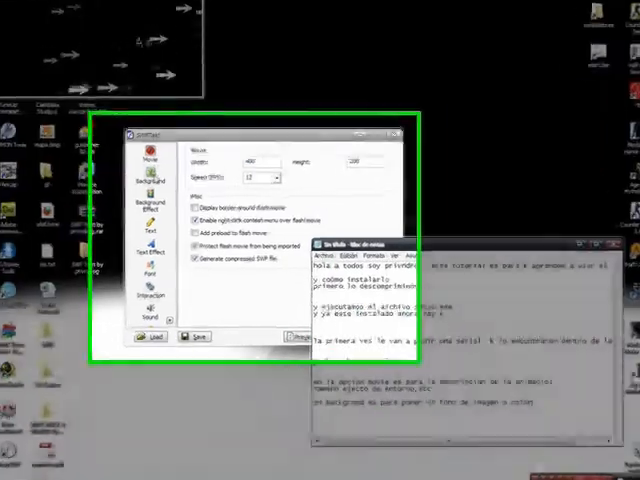
# Switch the Background from solid colour to Image and choose an image file for it
pyautogui.click(376, 120)
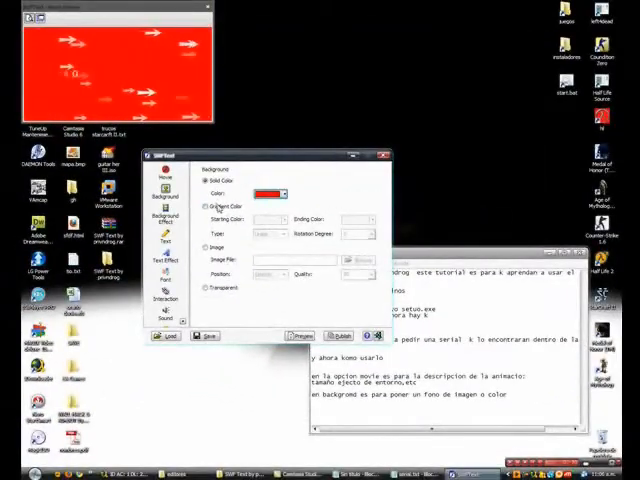
pyautogui.click(208, 246)
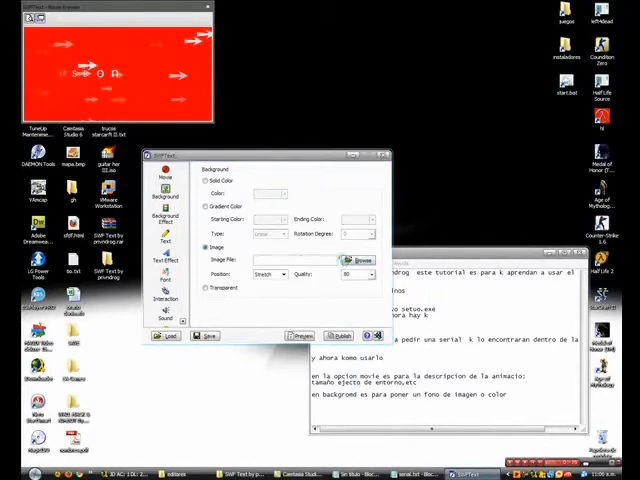
pyautogui.click(356, 260)
pyautogui.write('el background')
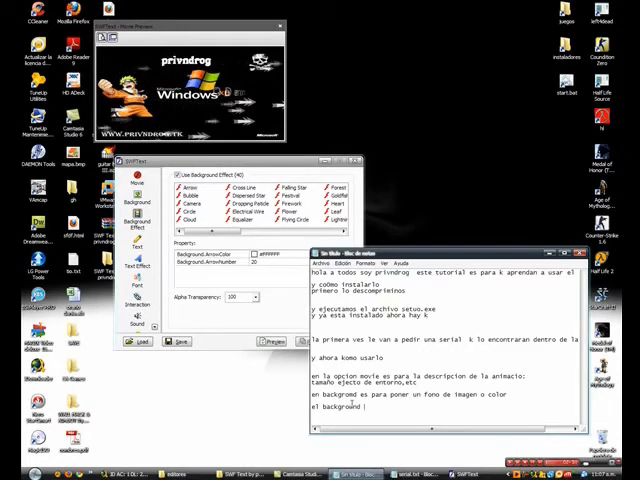
# Note that Background Effect adds effects and tick an effect from the list for the background
pyautogui.write('effa')
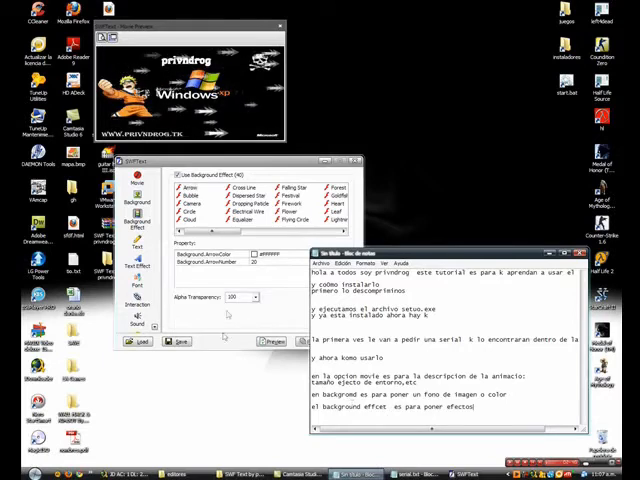
pyautogui.click(244, 188)
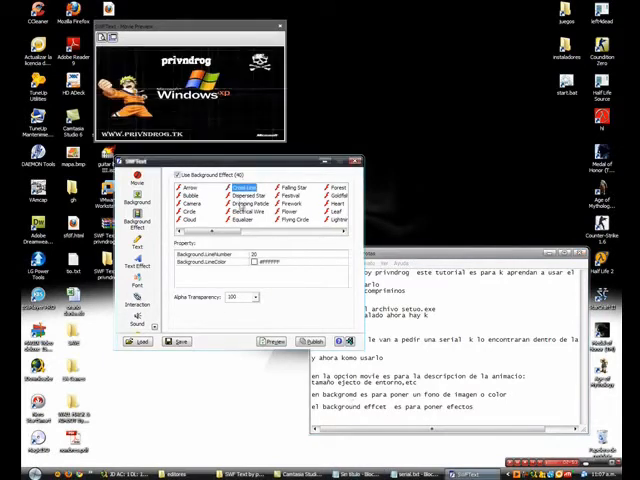
pyautogui.click(196, 200)
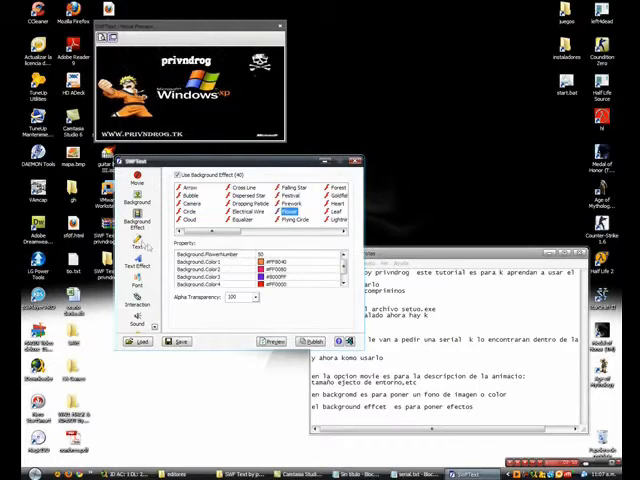
pyautogui.click(136, 244)
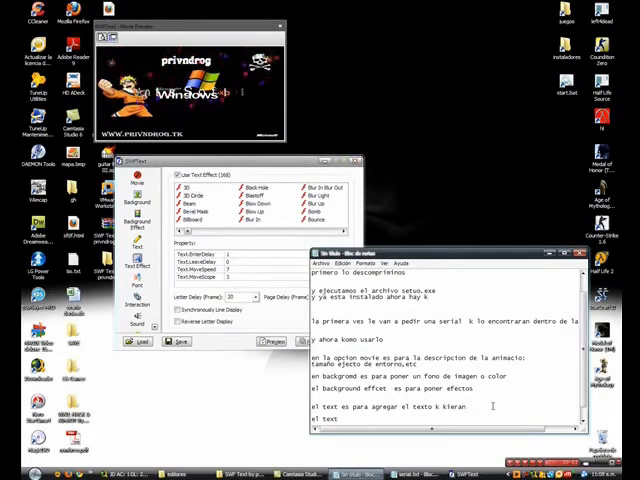
# Note that Text Effect animates the text and Font sets the text colour, choosing a text effect
pyautogui.write('el text effect es para poner efecto al')
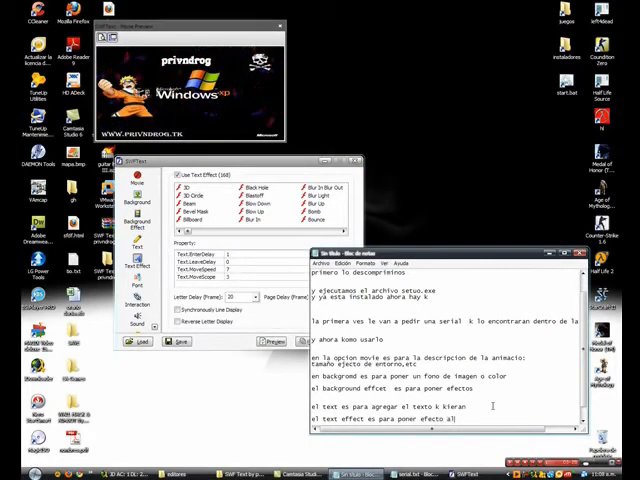
pyautogui.write('texto')
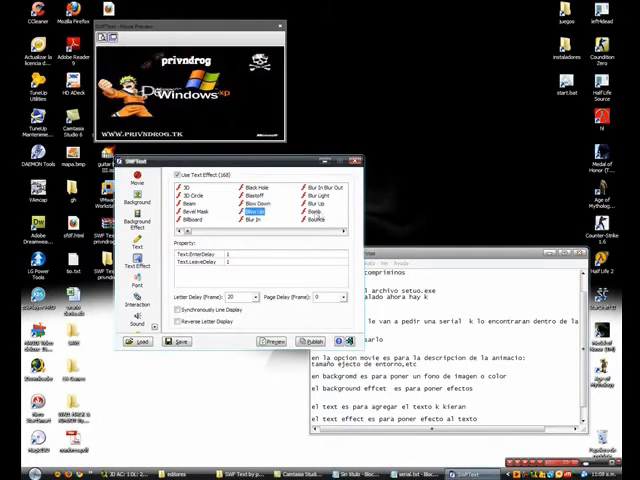
pyautogui.click(316, 204)
pyautogui.write('el font es para ')
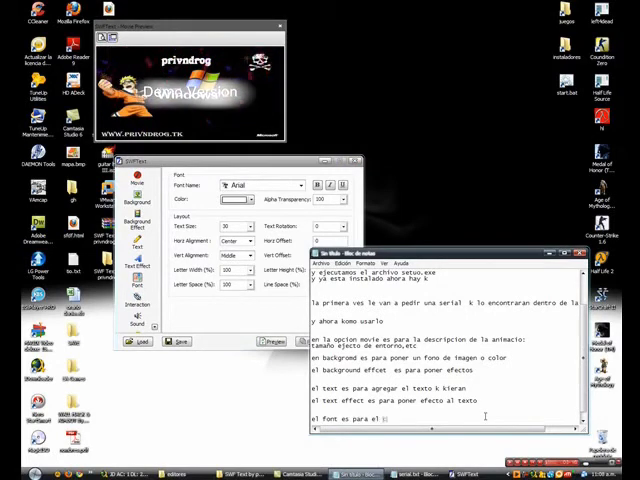
pyautogui.write('el color de texto')
pyautogui.write('el sour')
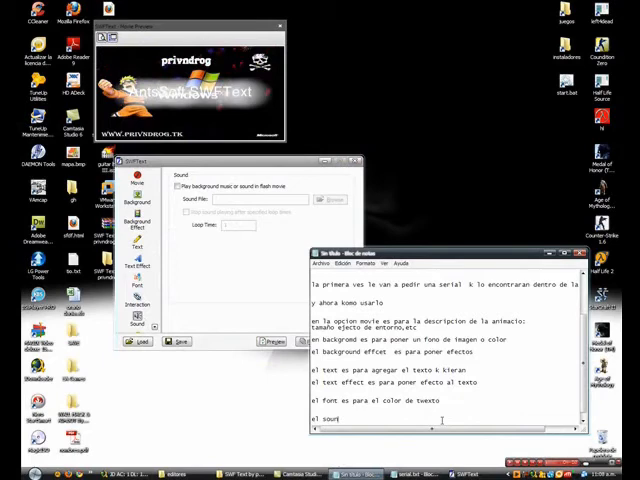
# Note that Sound adds background music and show the Interaction options for hyperlinks
pyautogui.write('d es para')
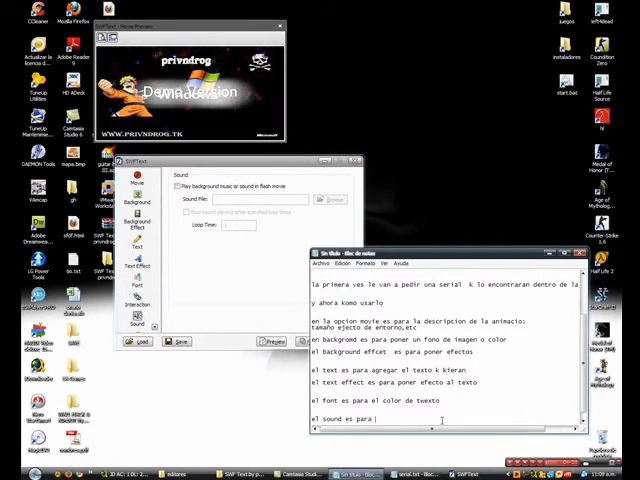
pyautogui.write('poner musica de fondo')
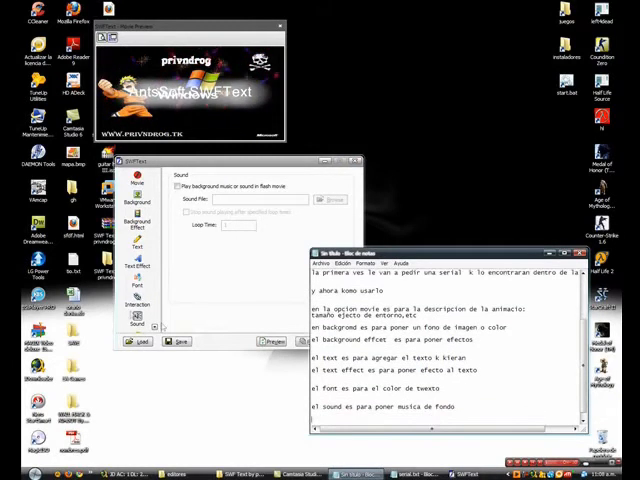
pyautogui.scroll(-3)
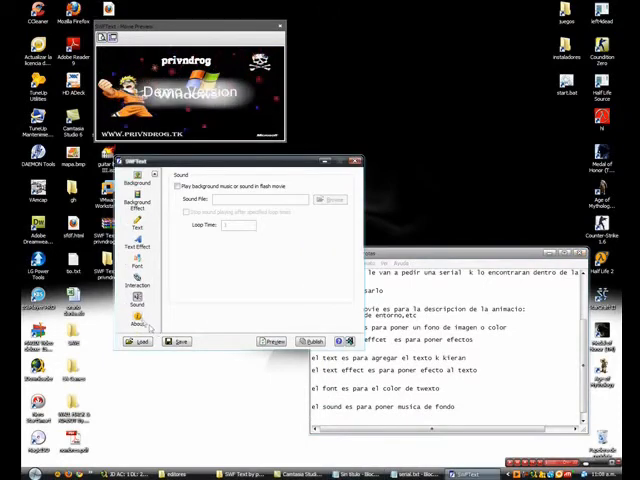
pyautogui.click(136, 288)
pyautogui.write('si le pones fondo verde o azul')
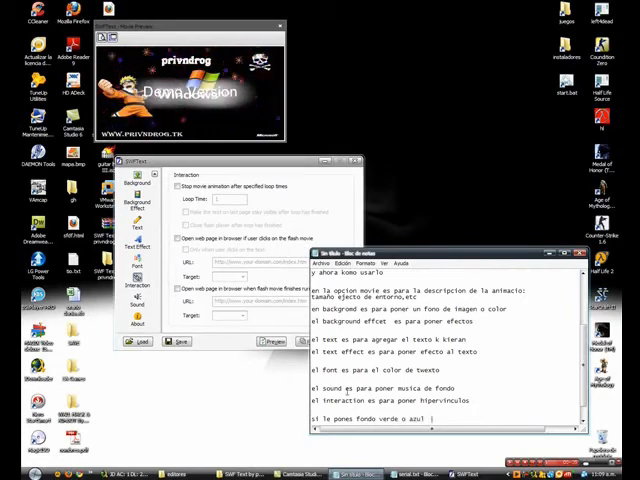
# Finish the notes with a tip about colour-change effects and a closing thank-you
pyautogui.write('pode')
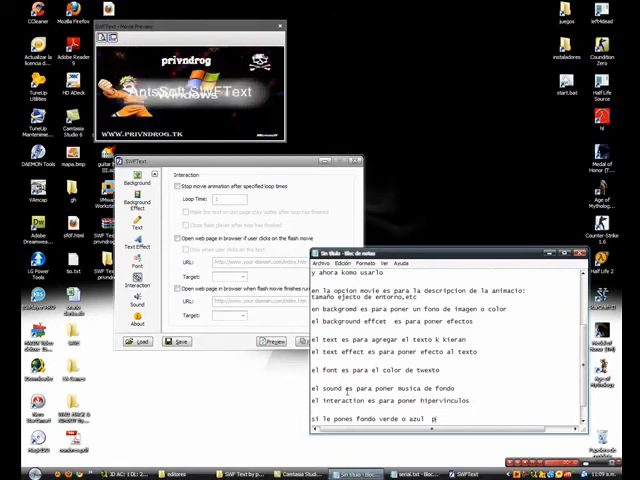
pyautogui.write('puedes poner el efcto de camara verde c')
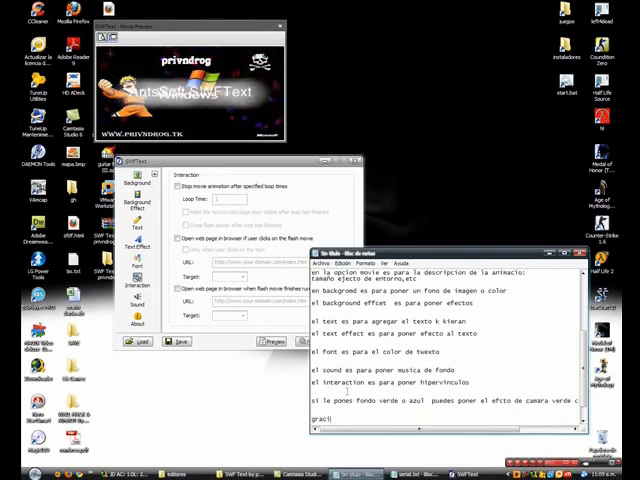
pyautogui.write('gracias a tq')
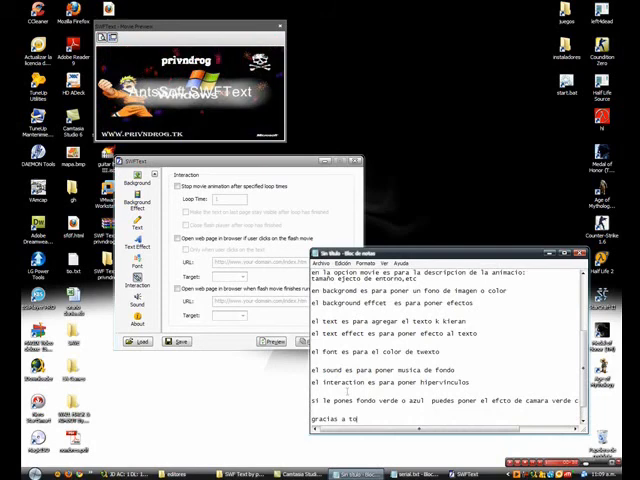